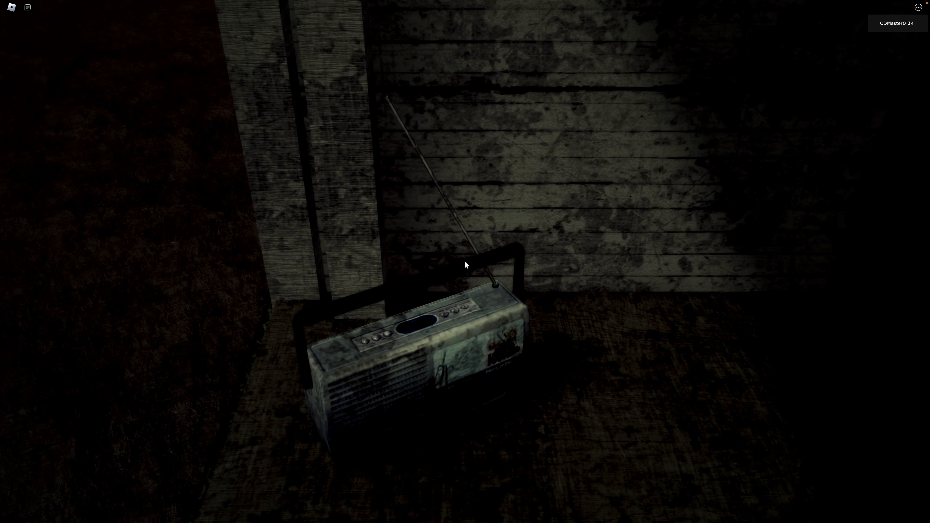
{"action": "mouse_move", "coordinate": [465, 265]}
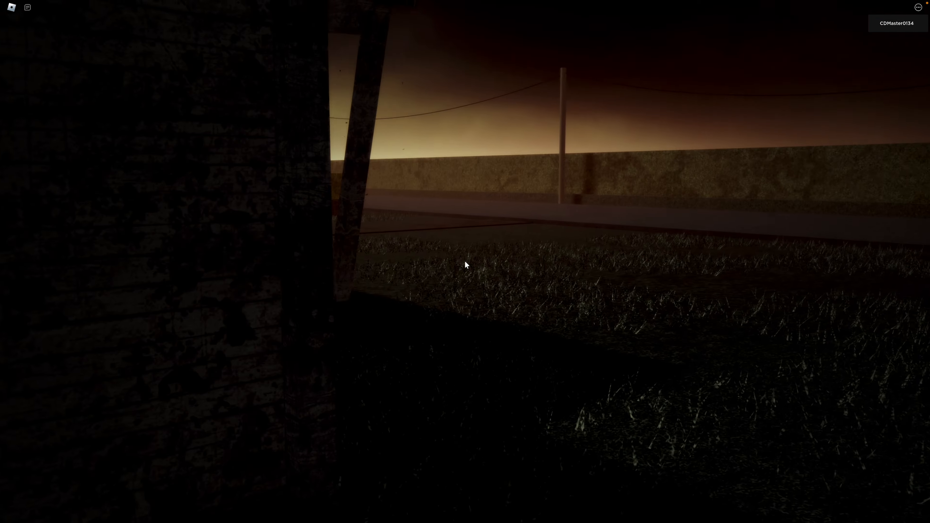
{"action": "mouse_move", "coordinate": [465, 262]}
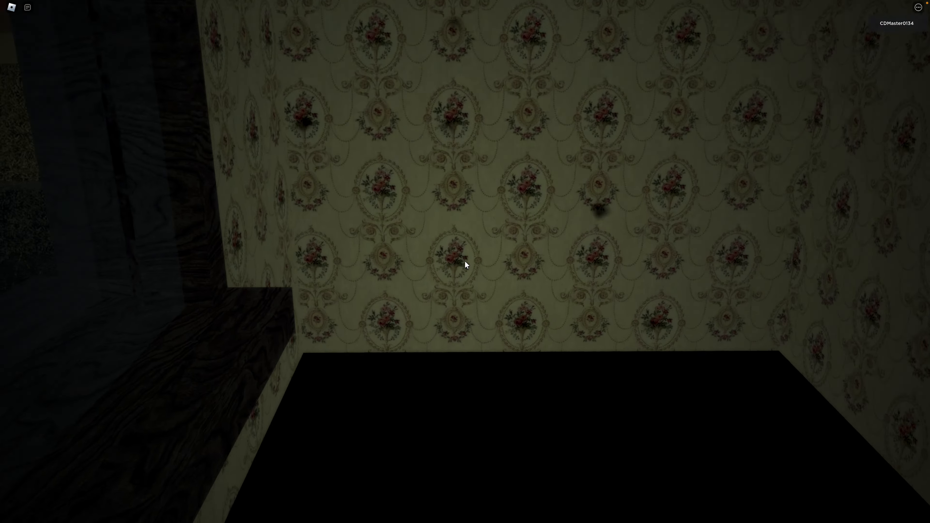
{"action": "mouse_move", "coordinate": [466, 265]}
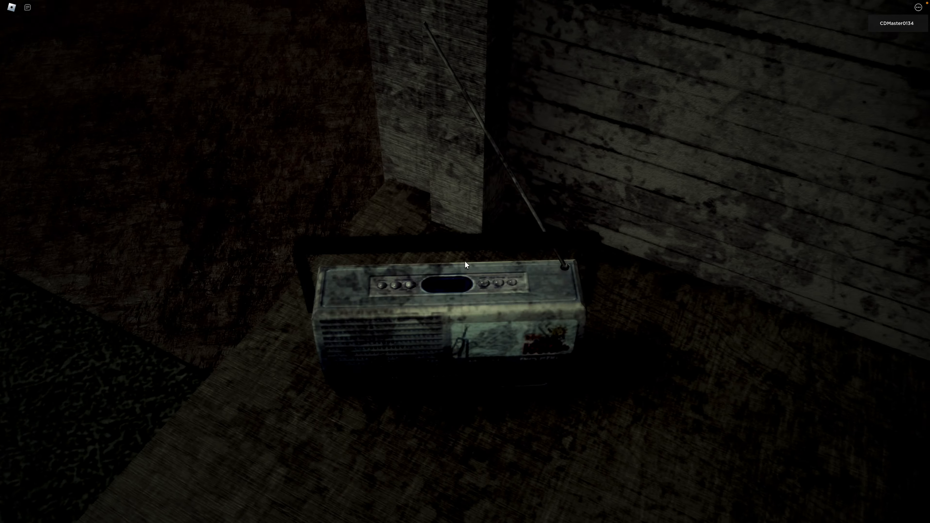
{"action": "mouse_move", "coordinate": [466, 265]}
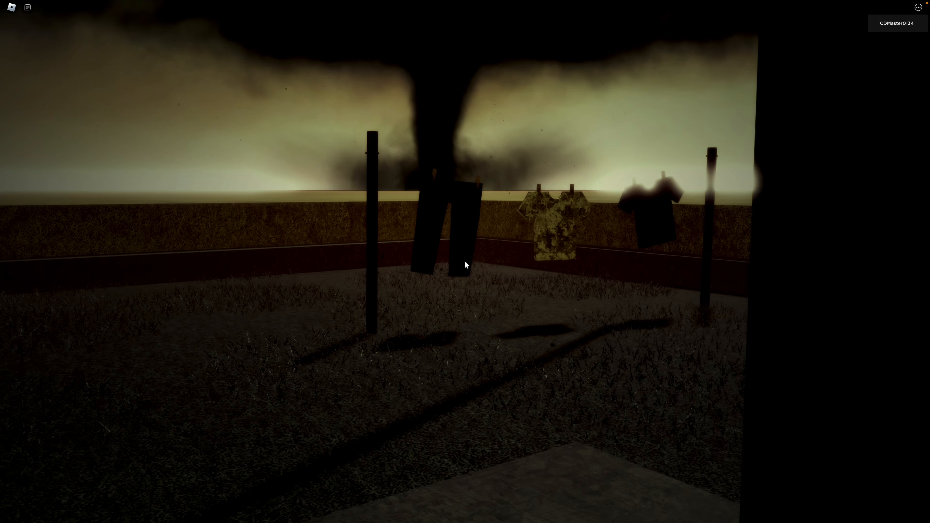
{"action": "mouse_move", "coordinate": [465, 265]}
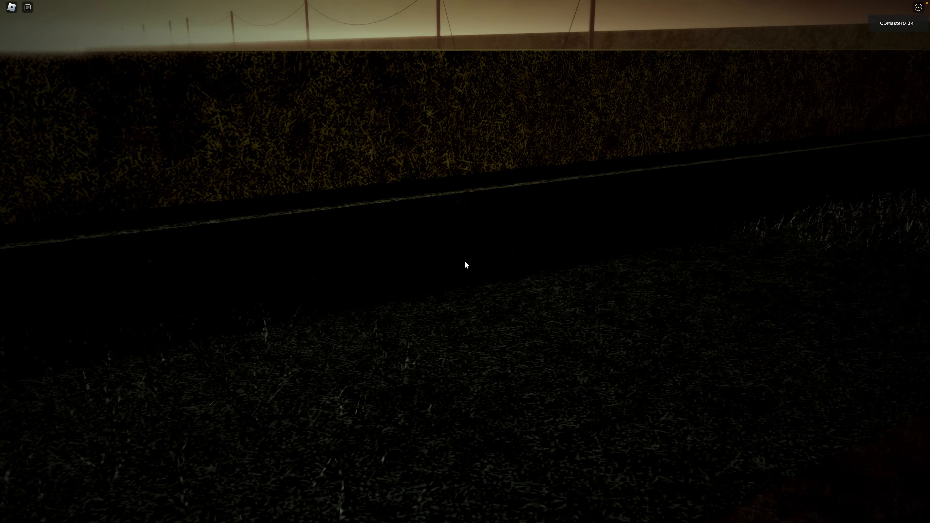
{"action": "mouse_move", "coordinate": [465, 265]}
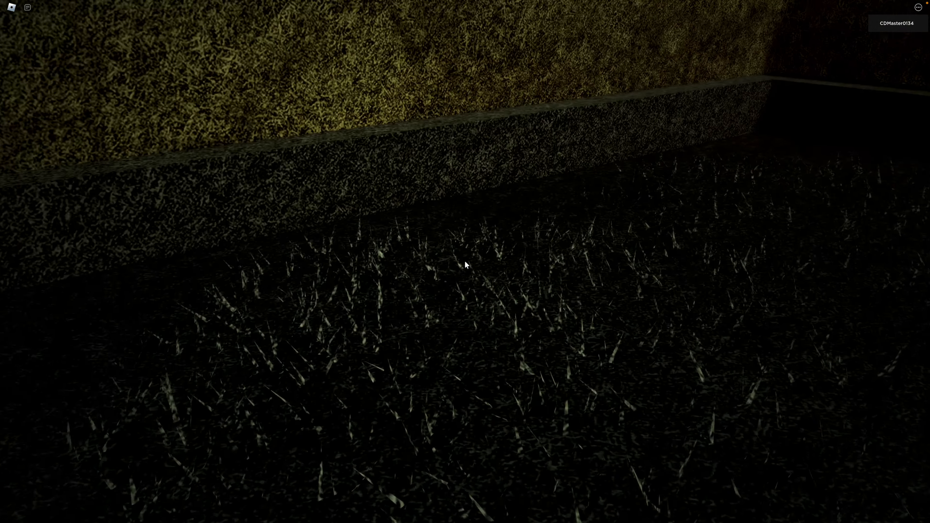
{"action": "mouse_move", "coordinate": [466, 264]}
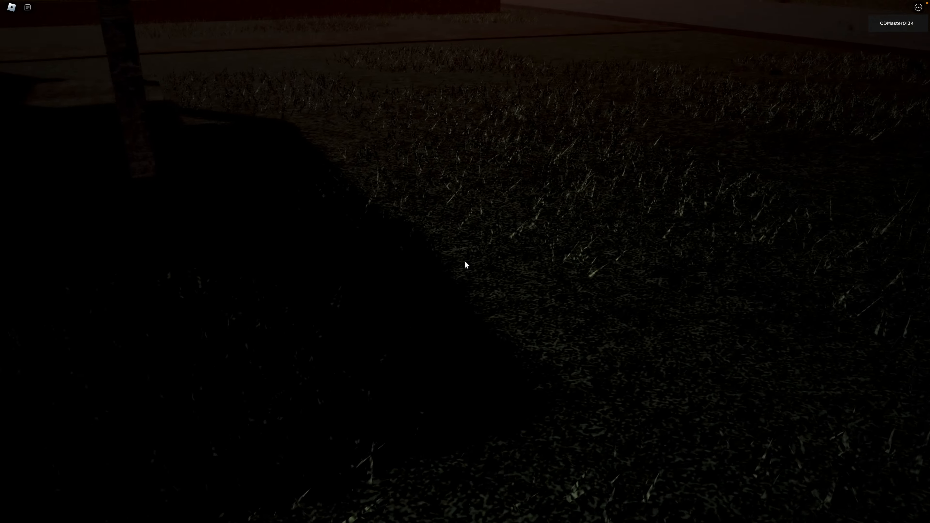
{"action": "mouse_move", "coordinate": [465, 264]}
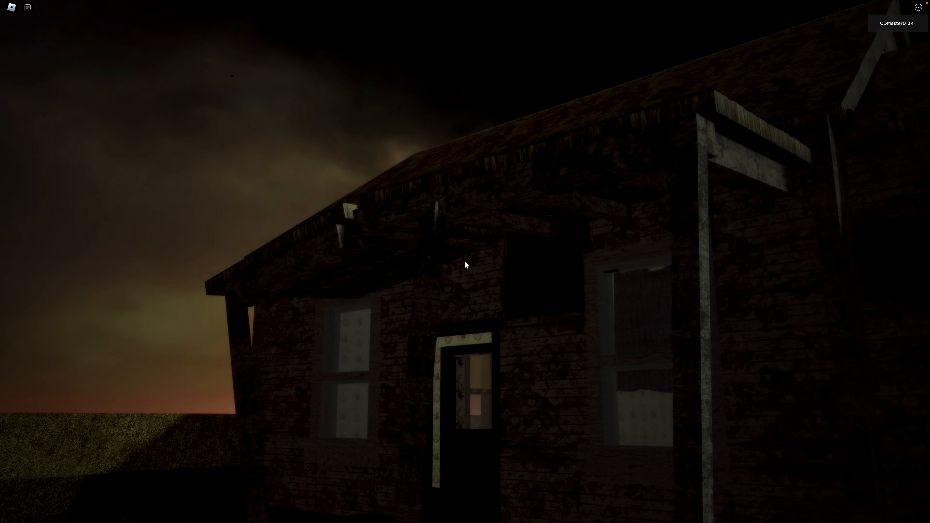
{"action": "mouse_move", "coordinate": [466, 264]}
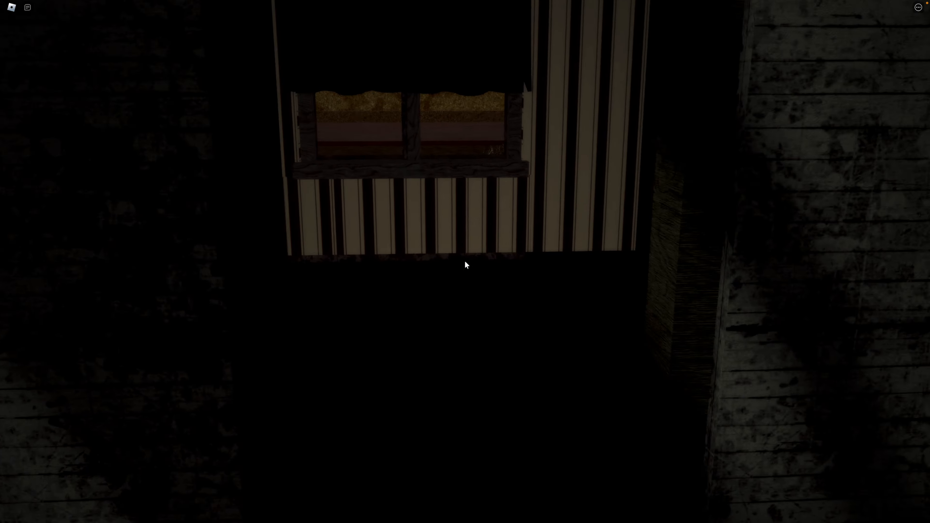
{"action": "mouse_move", "coordinate": [466, 264]}
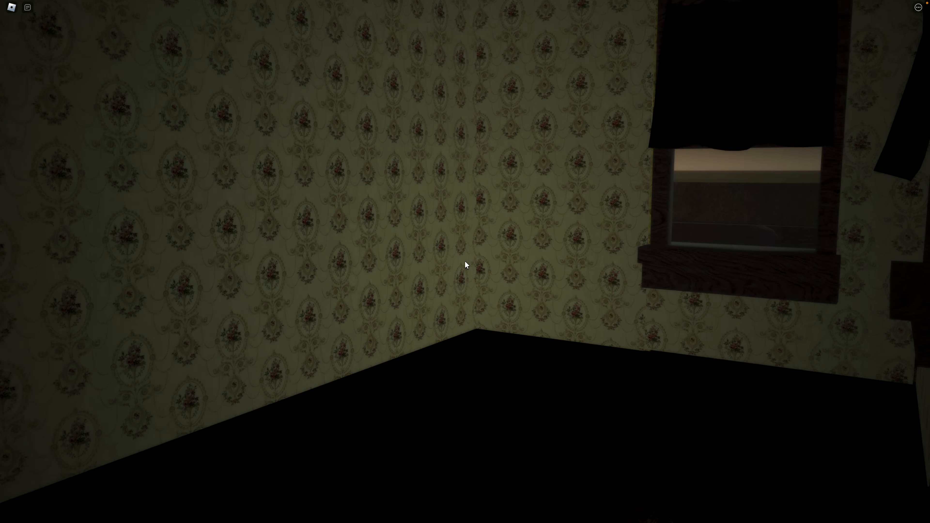